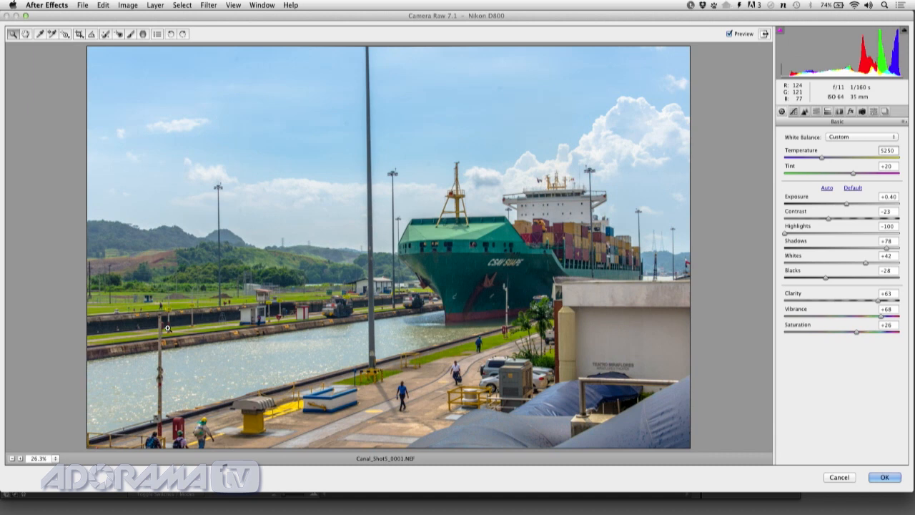
- Apply the Camera Raw Basic adjustments to the Canal_Shot6 footage
left_click(885, 478)
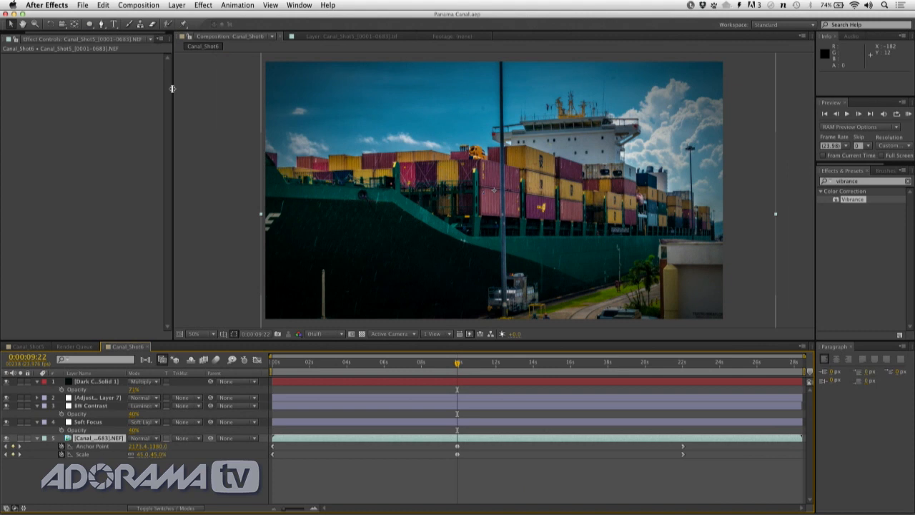
- Add Canal_Shot6 to the render queue and show the output module preset list
left_click(74, 346)
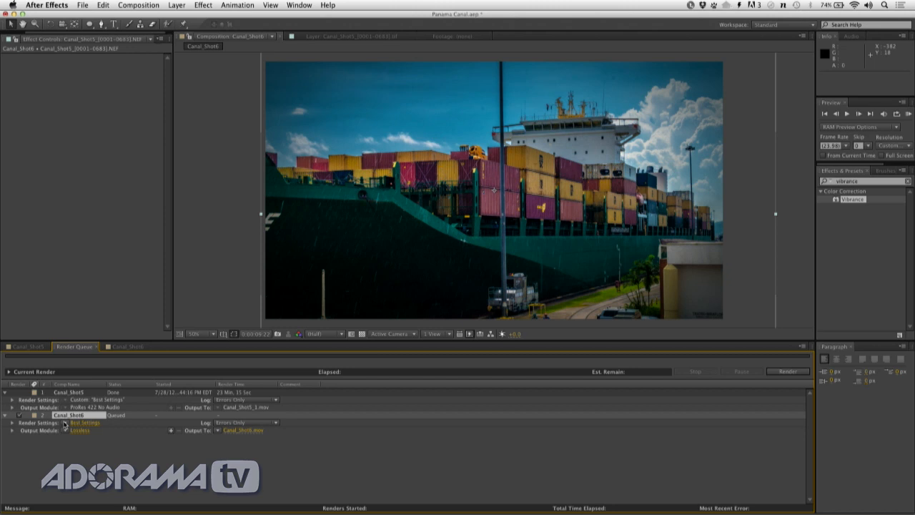
left_click(79, 430)
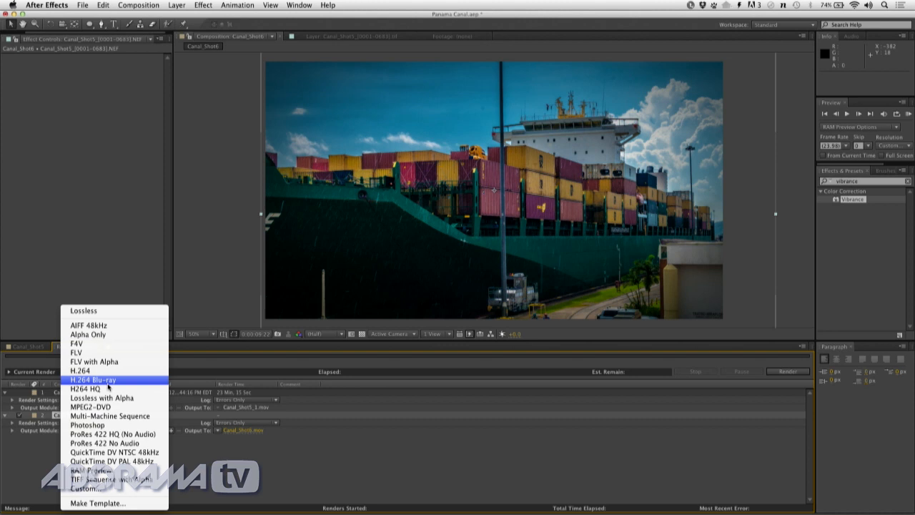